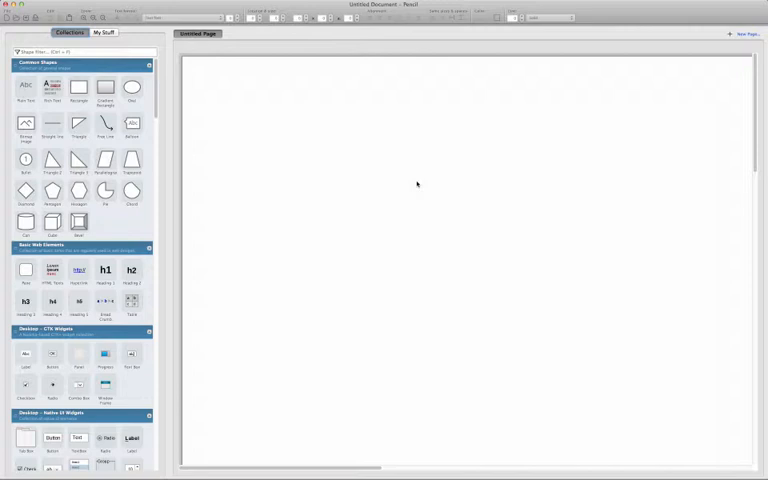
pyautogui.moveTo(164, 64)
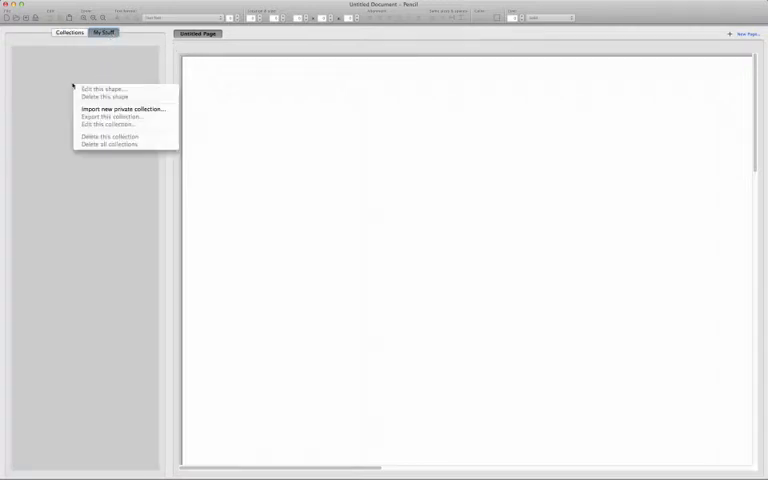
# Import the framework collection file as a new private collection and confirm its installation
pyautogui.click(124, 108)
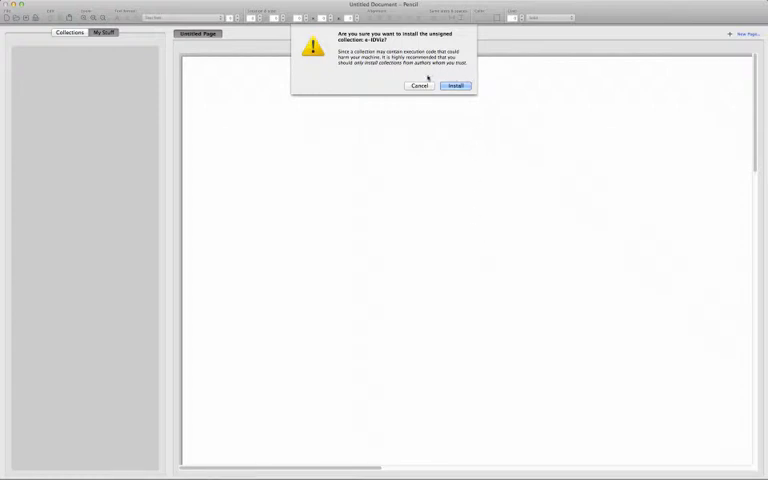
pyautogui.click(456, 84)
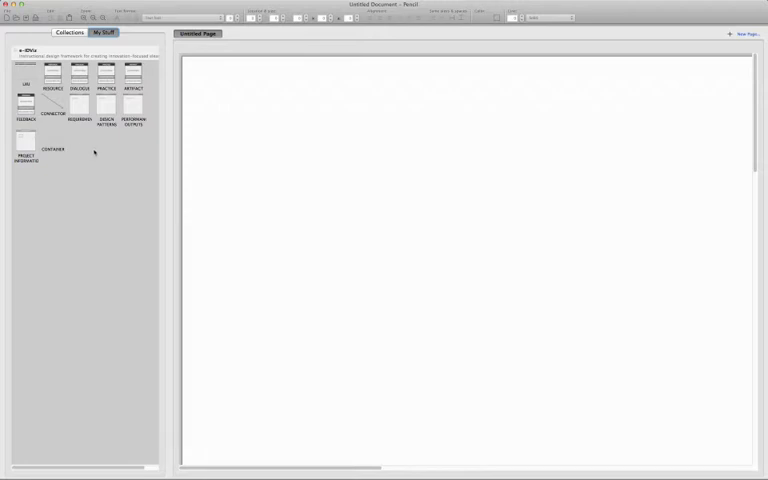
pyautogui.click(52, 76)
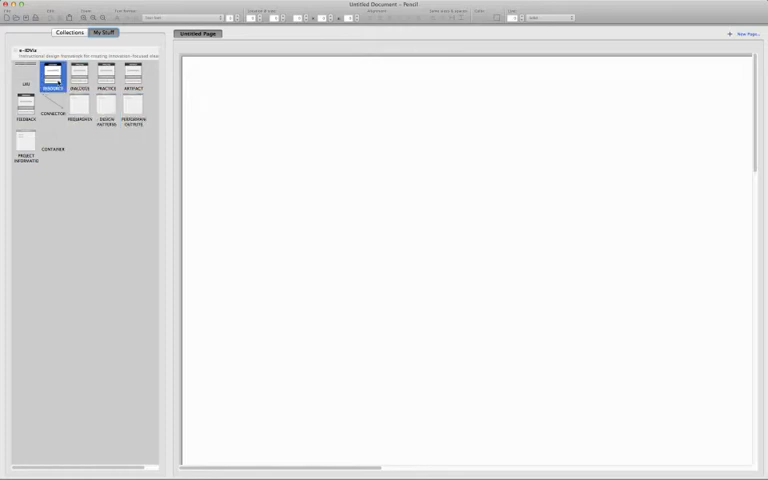
pyautogui.click(24, 78)
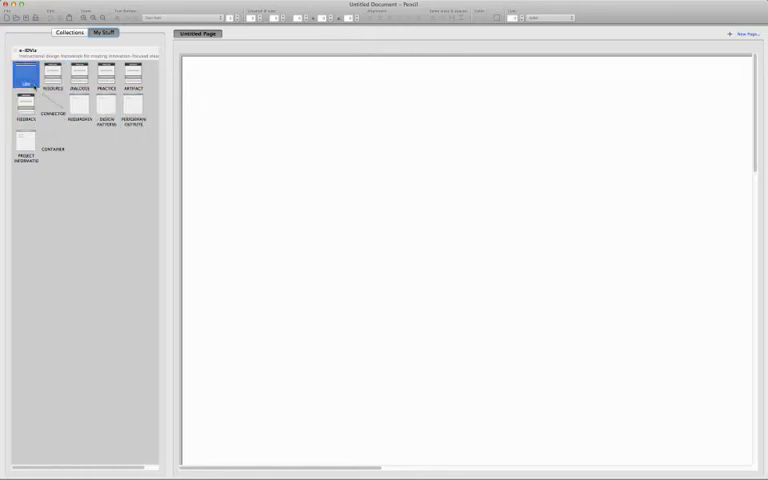
pyautogui.click(52, 76)
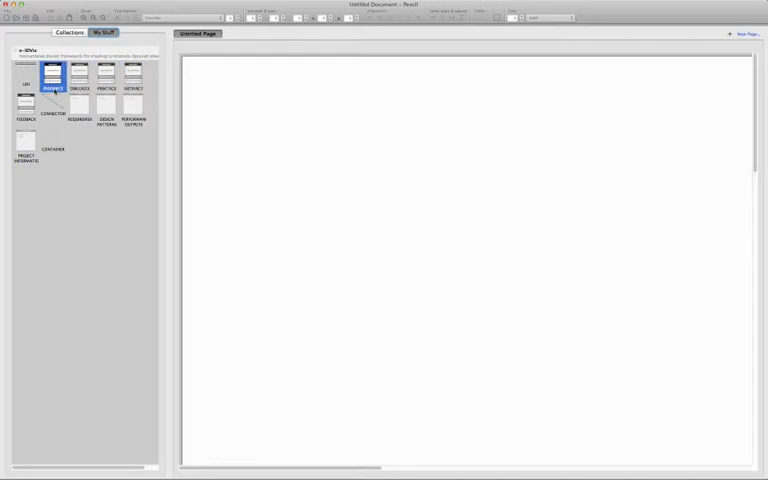
pyautogui.click(24, 104)
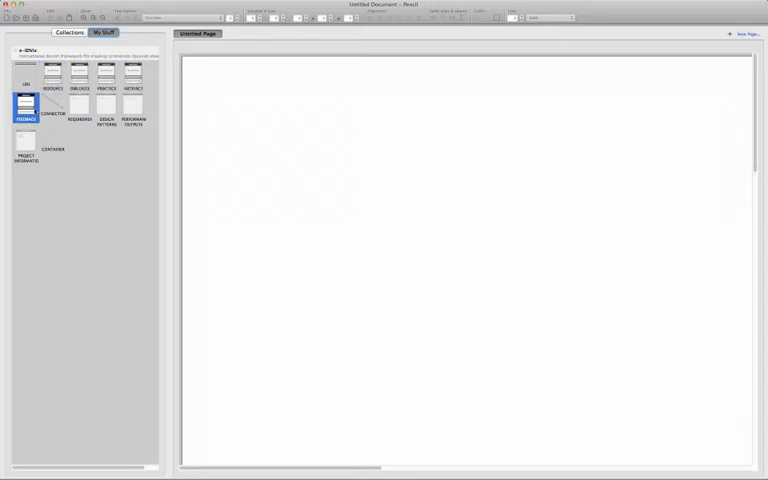
pyautogui.click(52, 108)
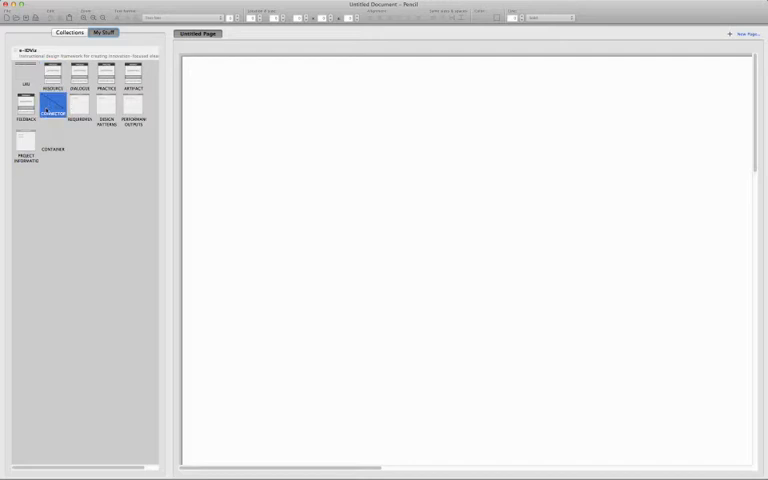
pyautogui.click(24, 140)
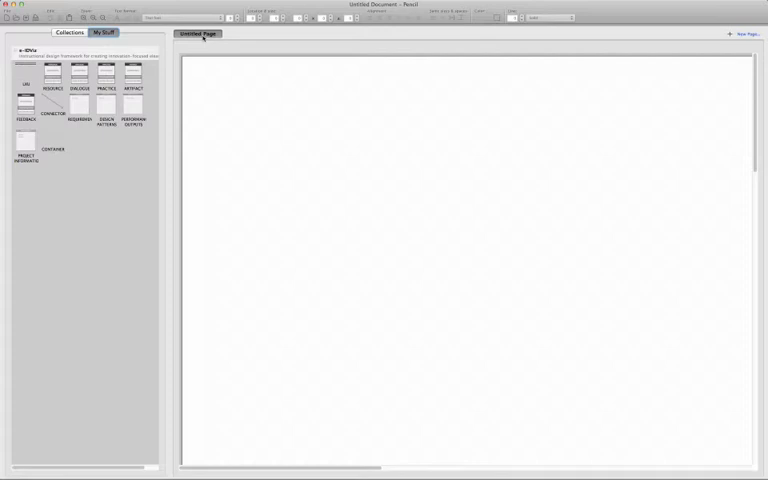
# Edit the page properties to give the page a title named after the example
pyautogui.rightClick(196, 32)
pyautogui.write('eIDVuExample')
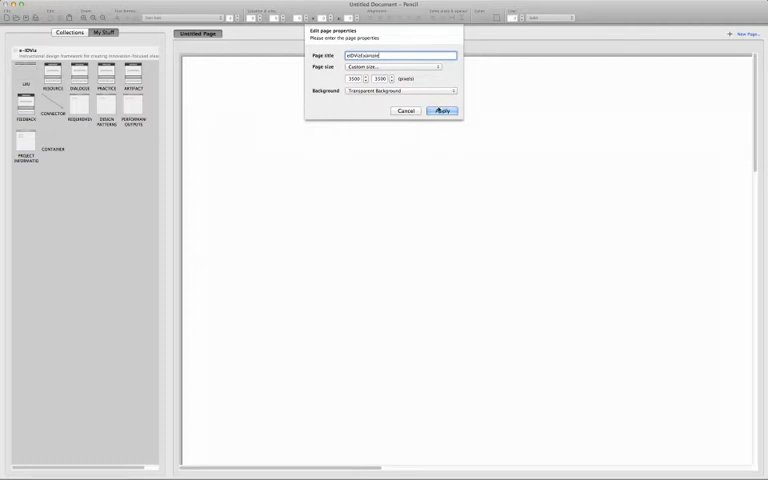
pyautogui.click(440, 112)
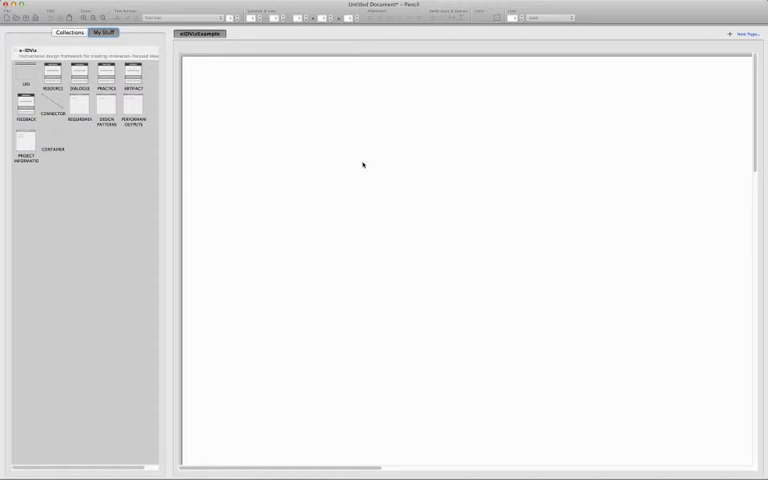
pyautogui.moveTo(364, 158)
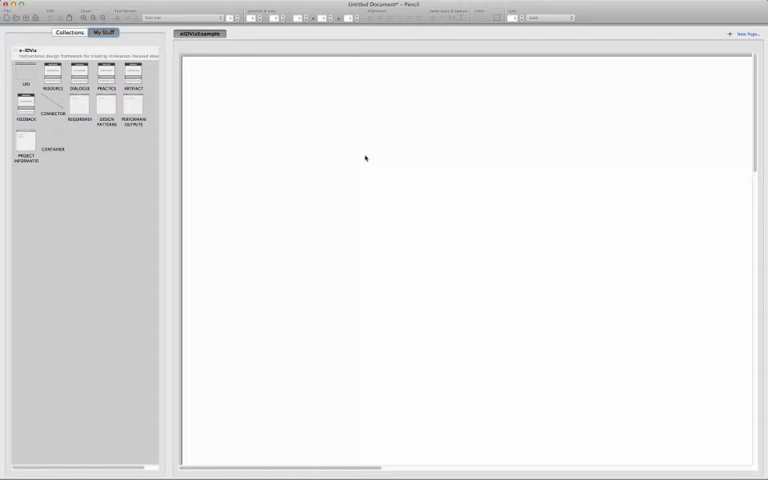
# Drag the Learning Experience Unit template from My Stuff onto the canvas as a titled three-column table
pyautogui.click(24, 76)
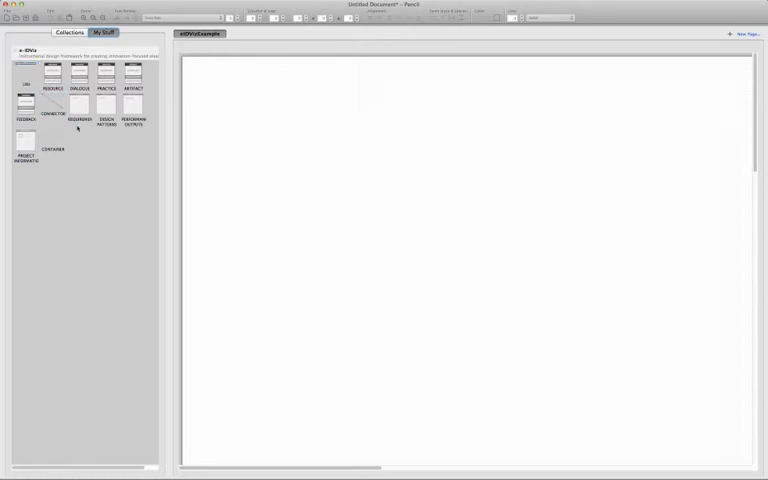
pyautogui.click(52, 76)
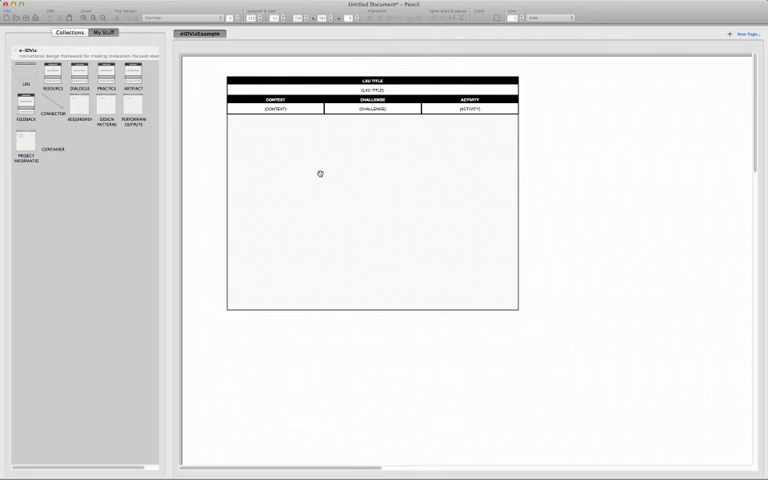
pyautogui.click(24, 104)
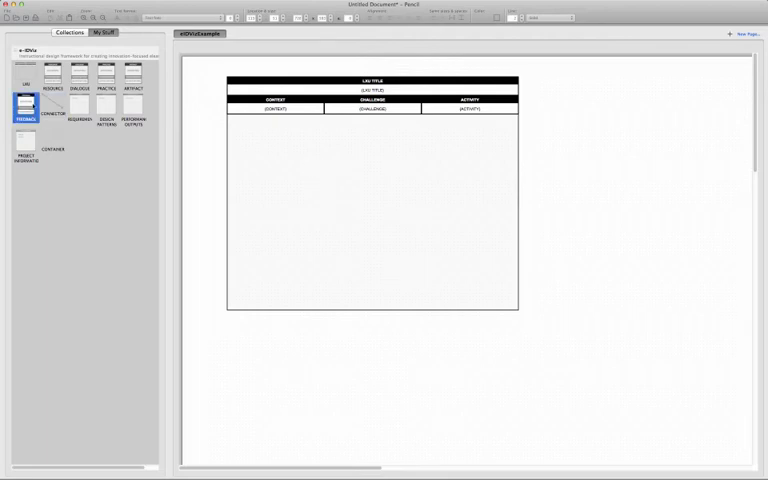
pyautogui.click(52, 74)
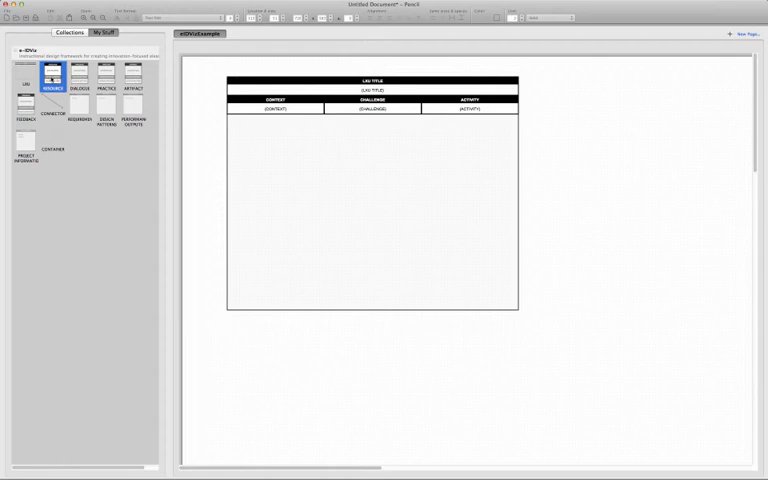